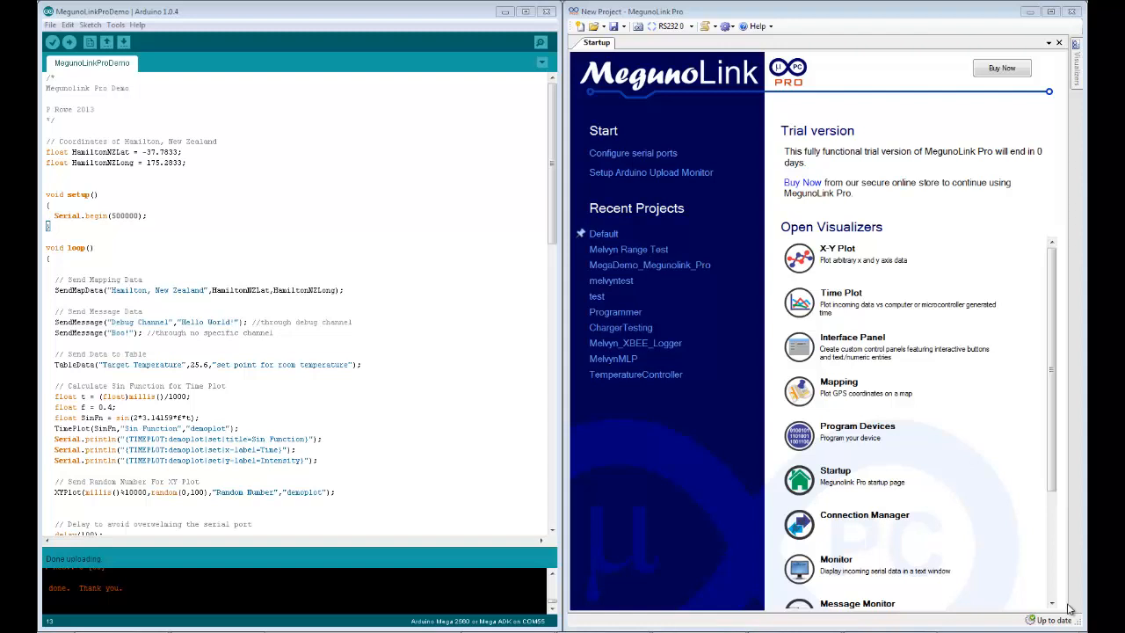
{"action": "mouse_move", "coordinate": [705, 489]}
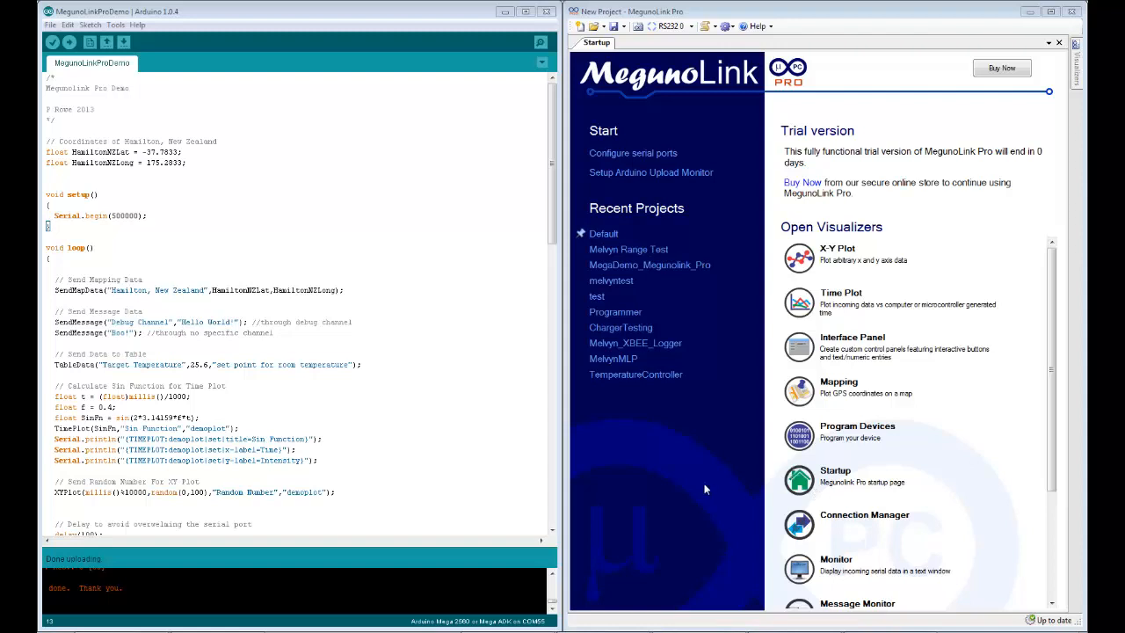
{"action": "mouse_move", "coordinate": [713, 473]}
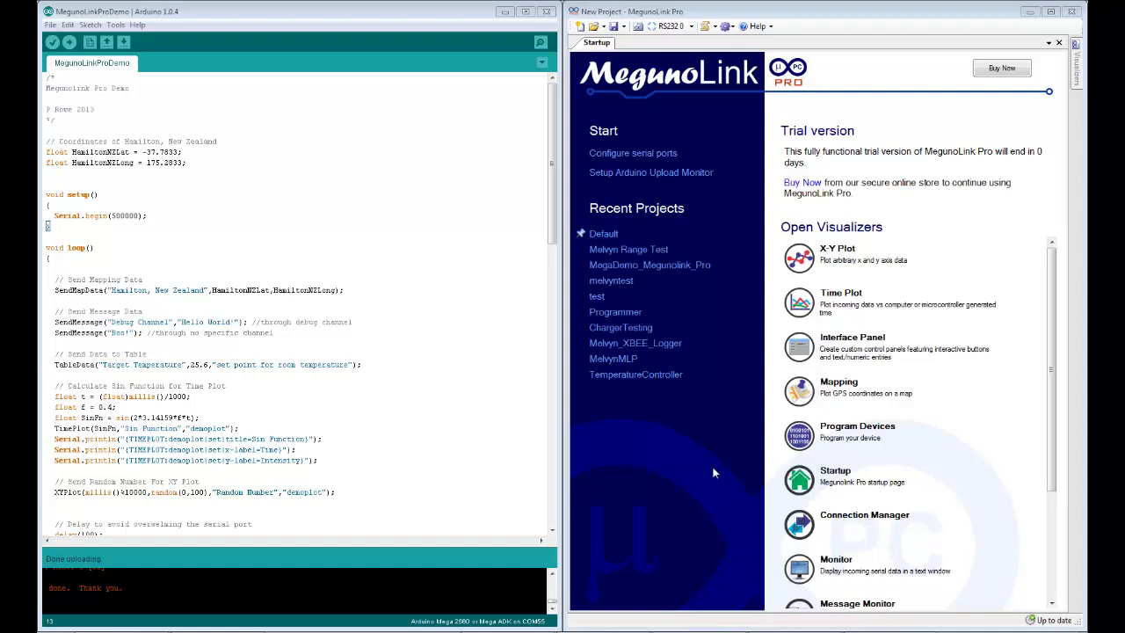
{"action": "mouse_move", "coordinate": [852, 91]}
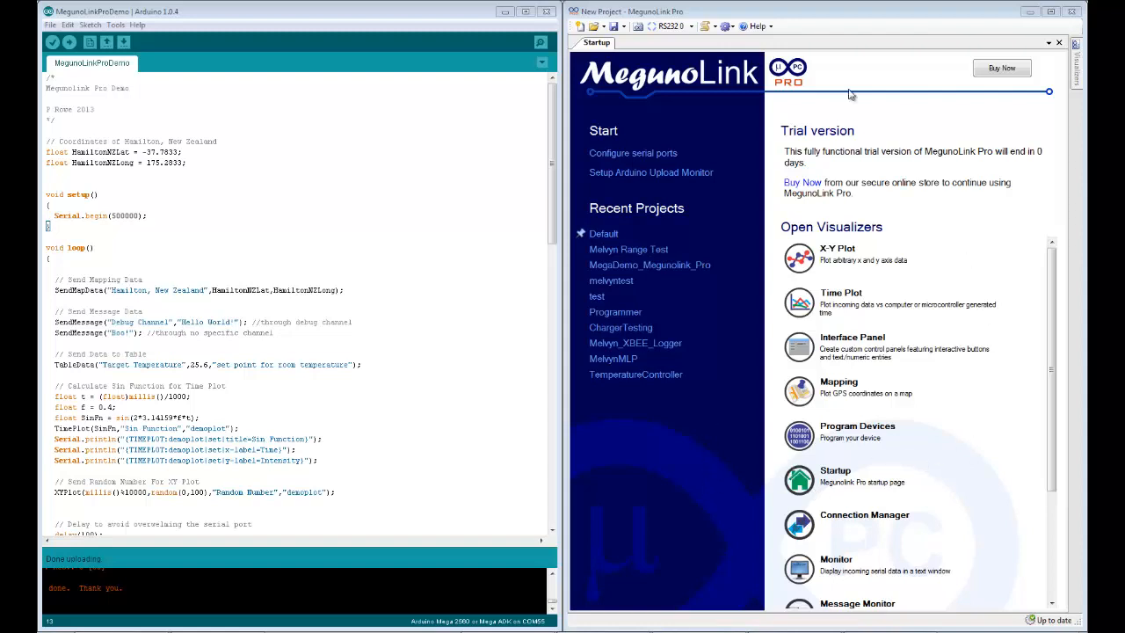
{"action": "mouse_move", "coordinate": [845, 349]}
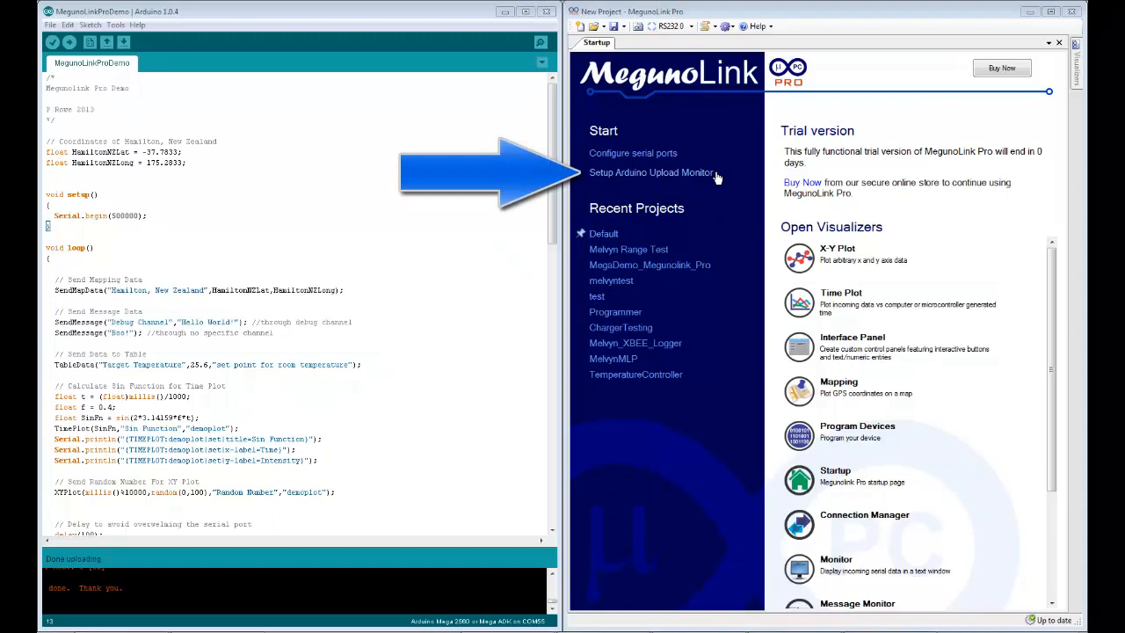
- Install the Arduino upload monitor for arduino-1.0.4, acknowledge it's already installed, and close setup
{"action": "left_click", "coordinate": [651, 173]}
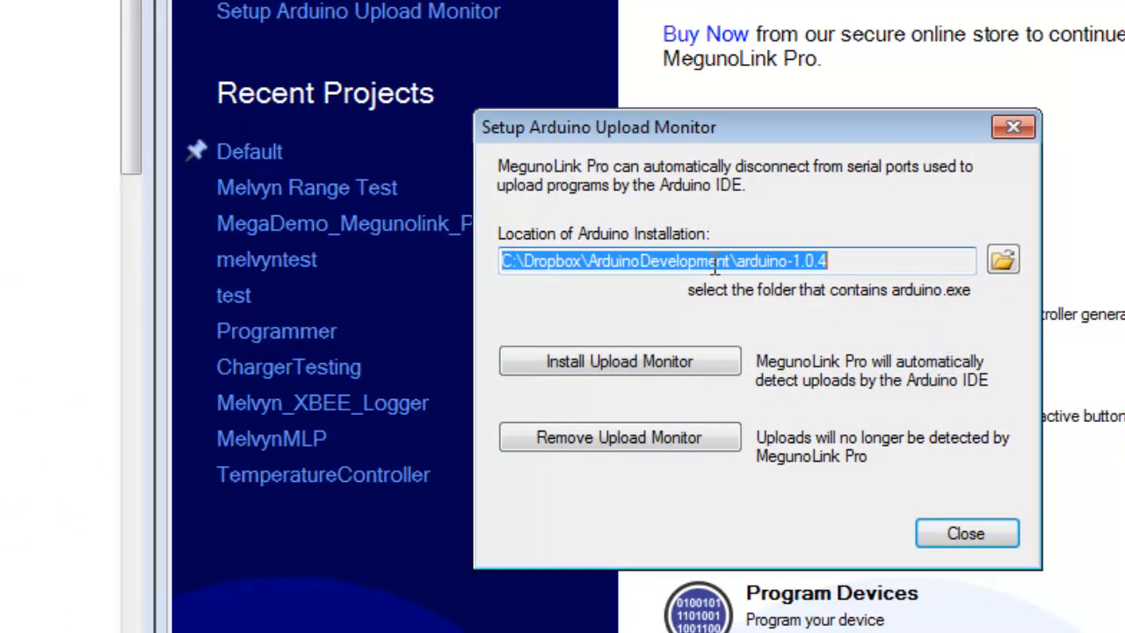
{"action": "mouse_move", "coordinate": [881, 359]}
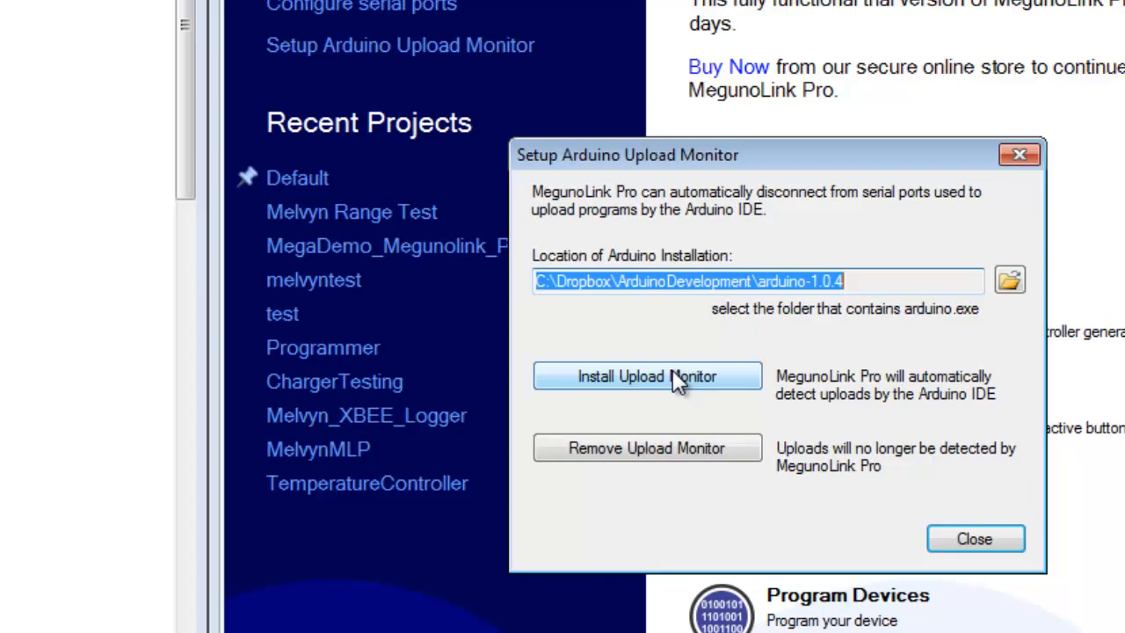
{"action": "left_click", "coordinate": [648, 376]}
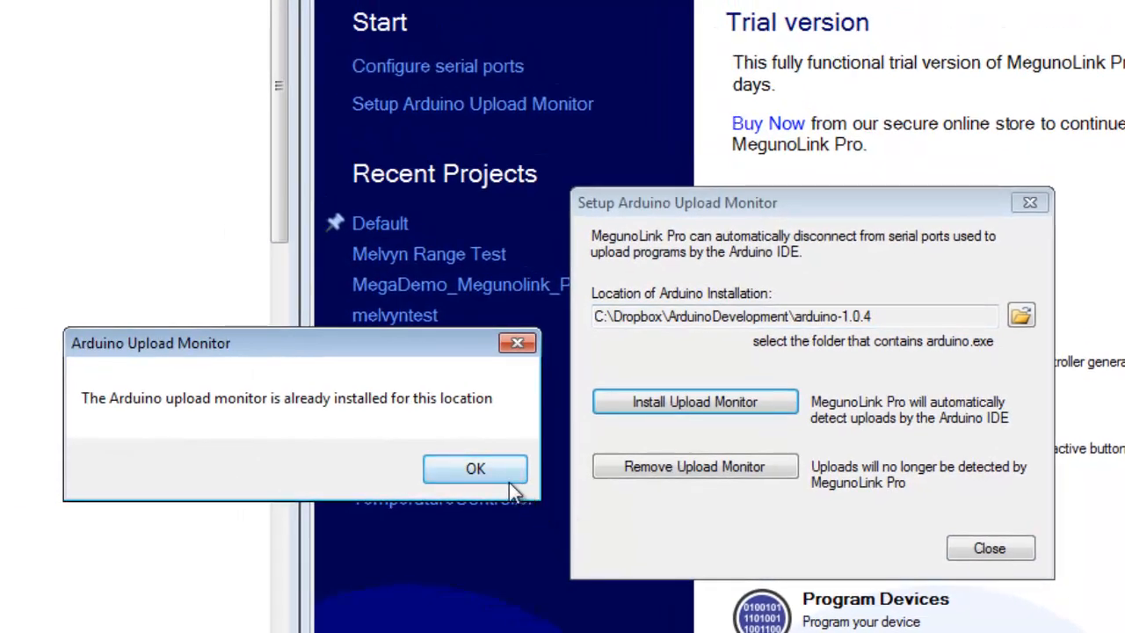
{"action": "mouse_move", "coordinate": [338, 418]}
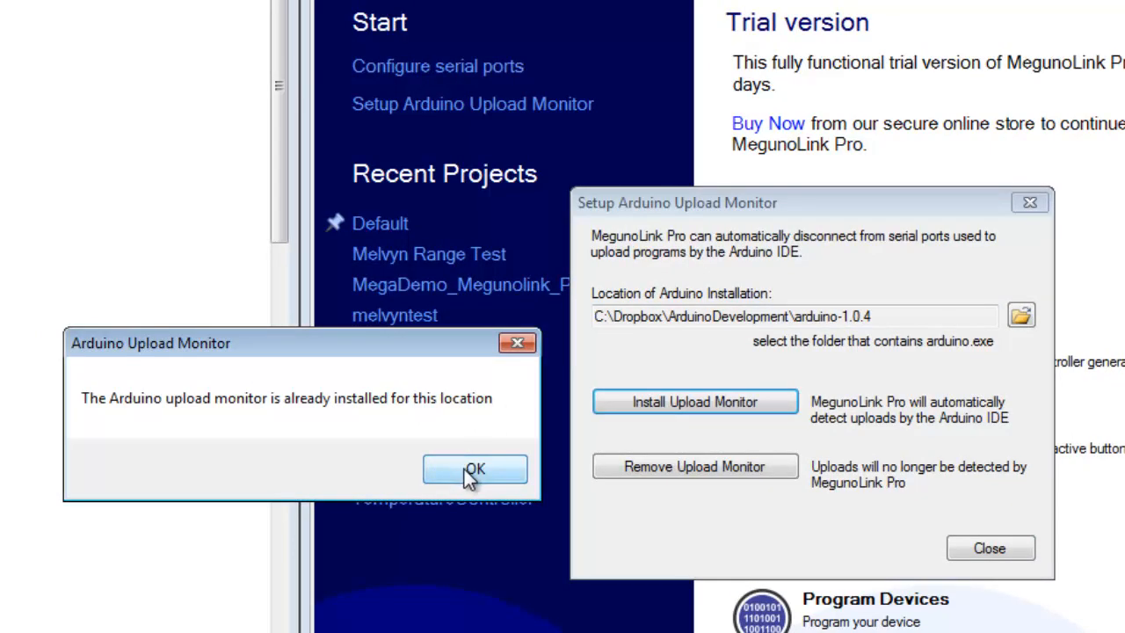
{"action": "left_click", "coordinate": [476, 469]}
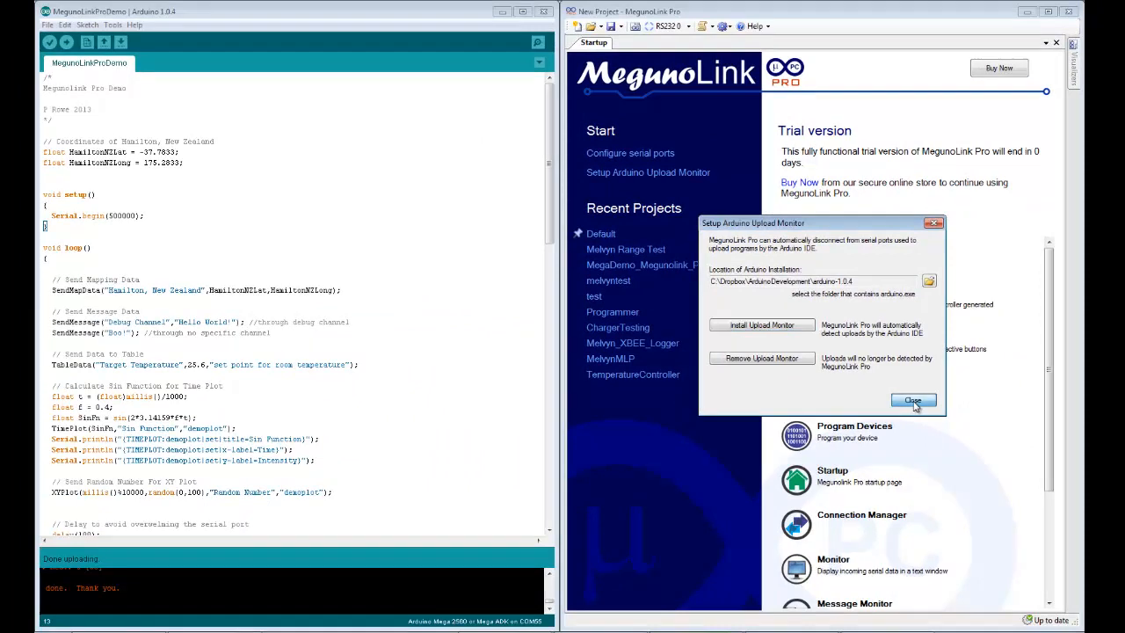
{"action": "left_click", "coordinate": [913, 400]}
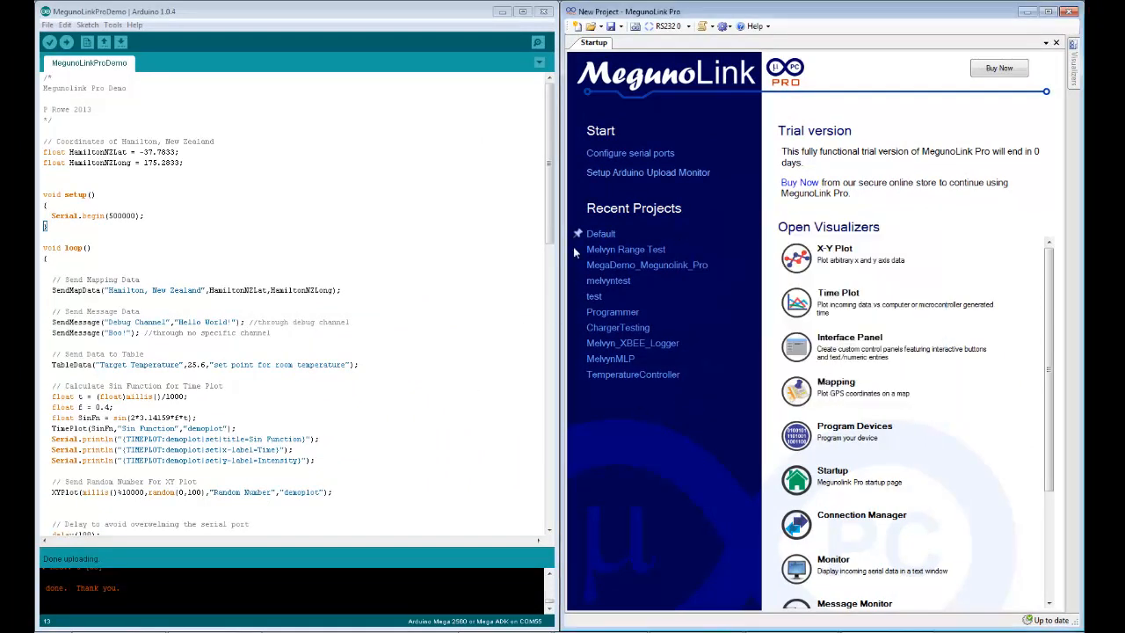
{"action": "mouse_move", "coordinate": [727, 139]}
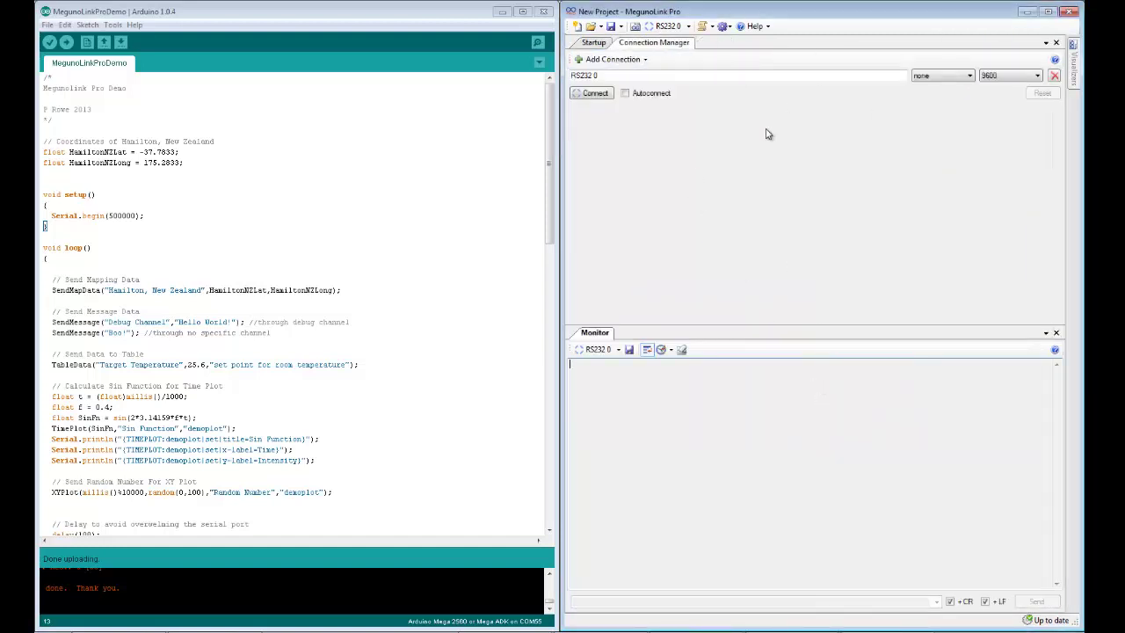
- Connect MegunoLink to the board on COM55 at 500000 baud
{"action": "left_click", "coordinate": [964, 75]}
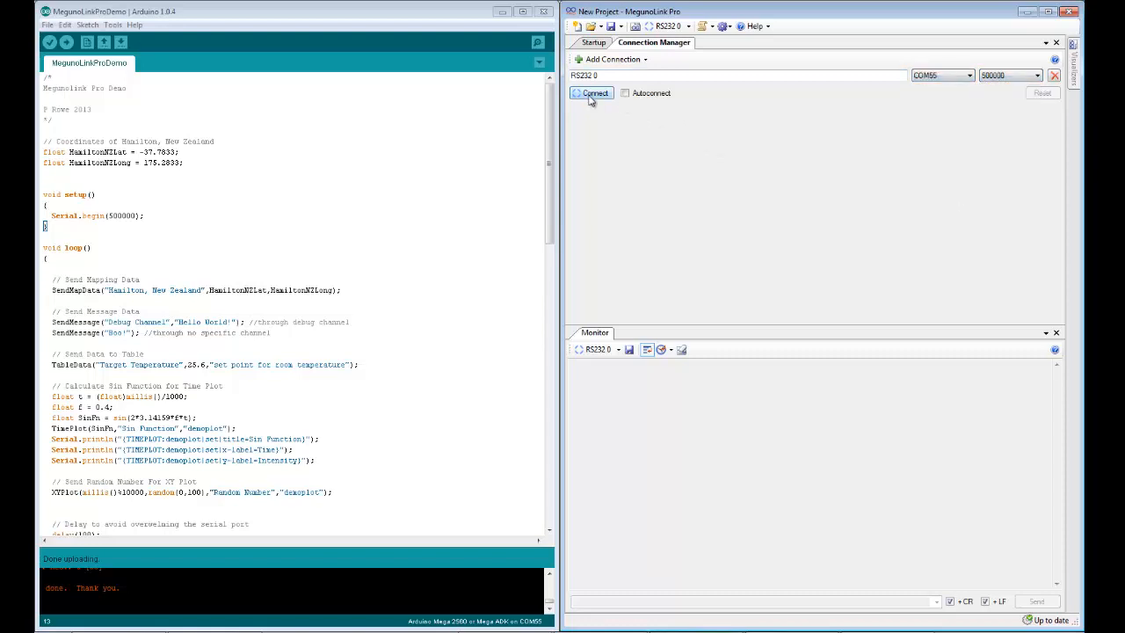
{"action": "left_click", "coordinate": [592, 93]}
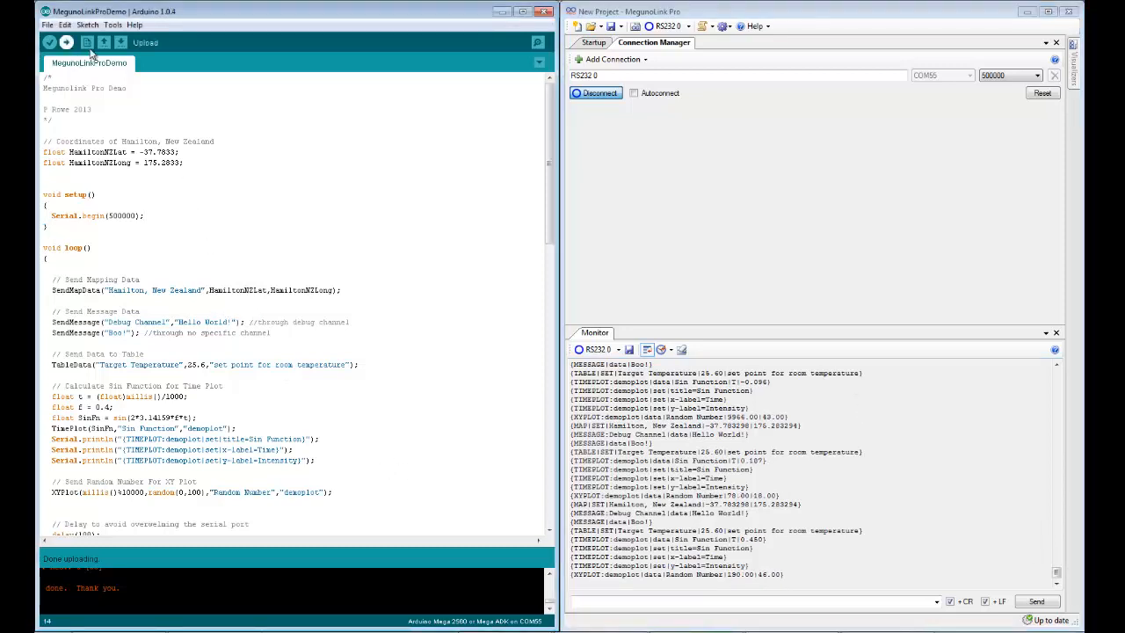
- Upload the sketch from Arduino IDE while MegunoLink disconnects and reconnects on COM55
{"action": "left_click", "coordinate": [65, 42]}
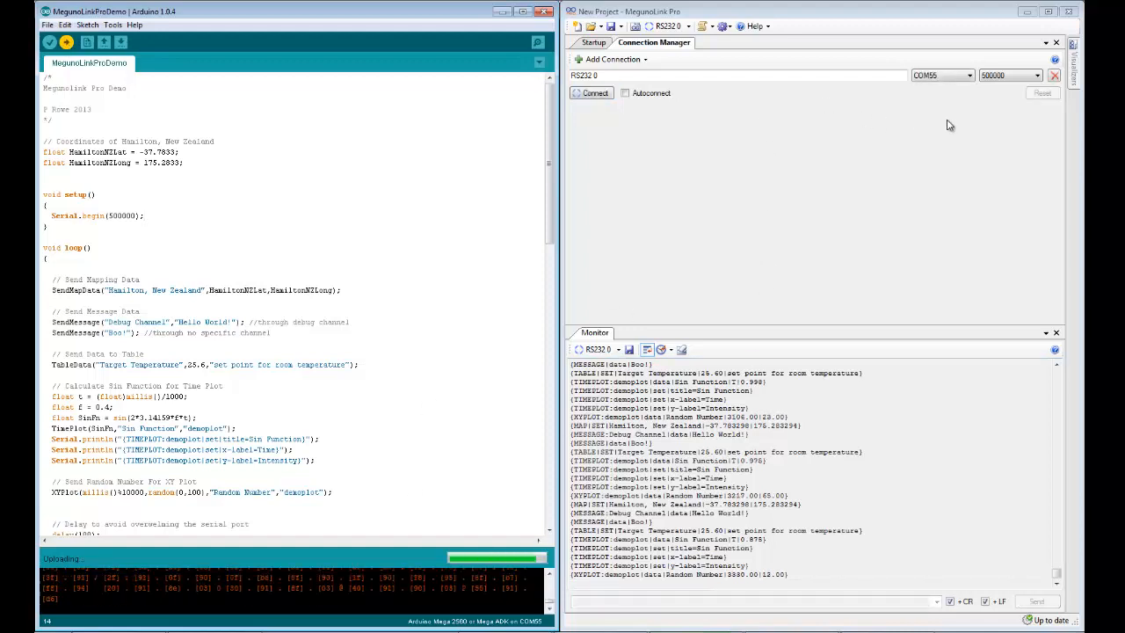
{"action": "left_click", "coordinate": [593, 92]}
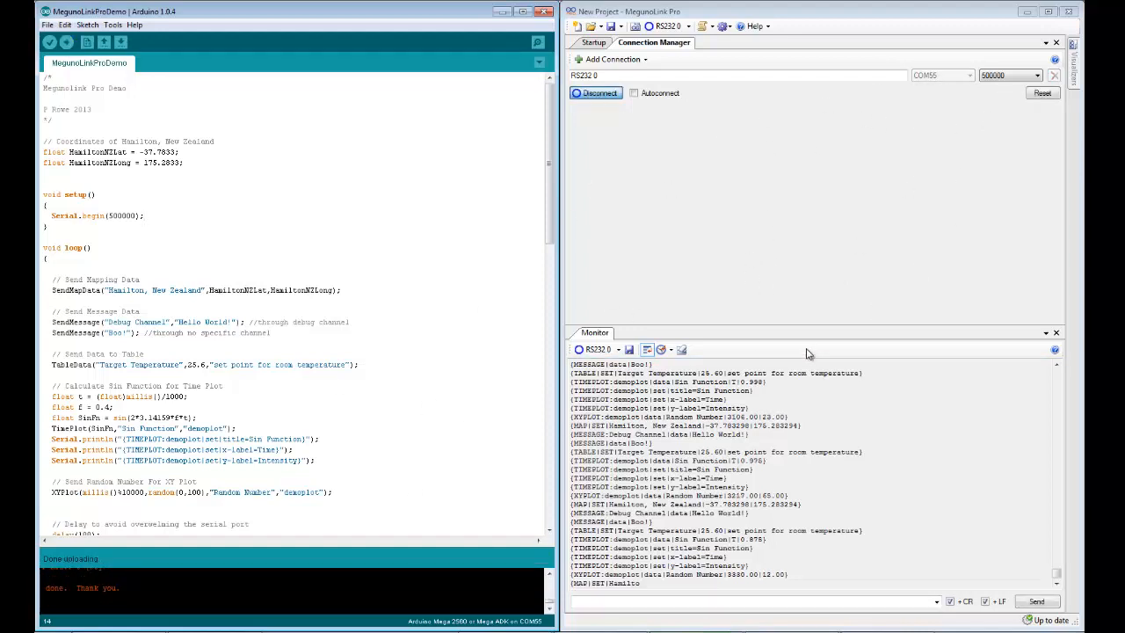